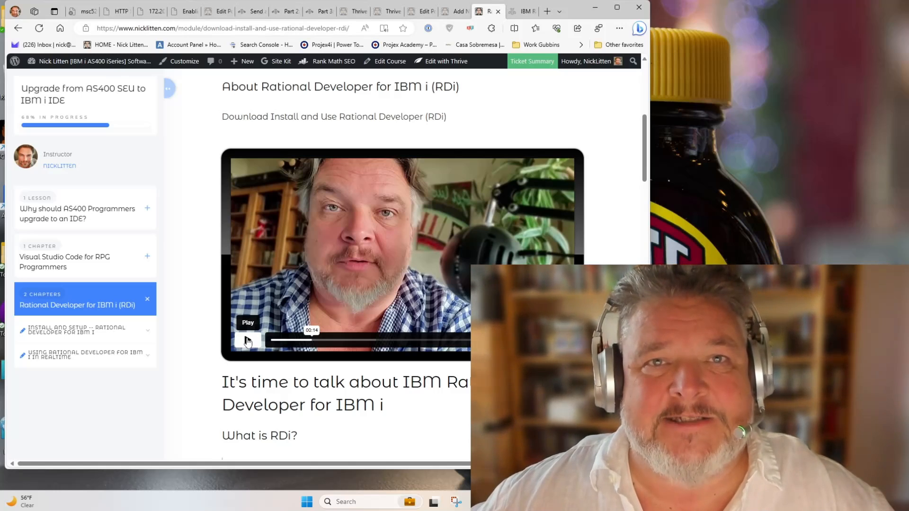
pyautogui.moveTo(524, 11)
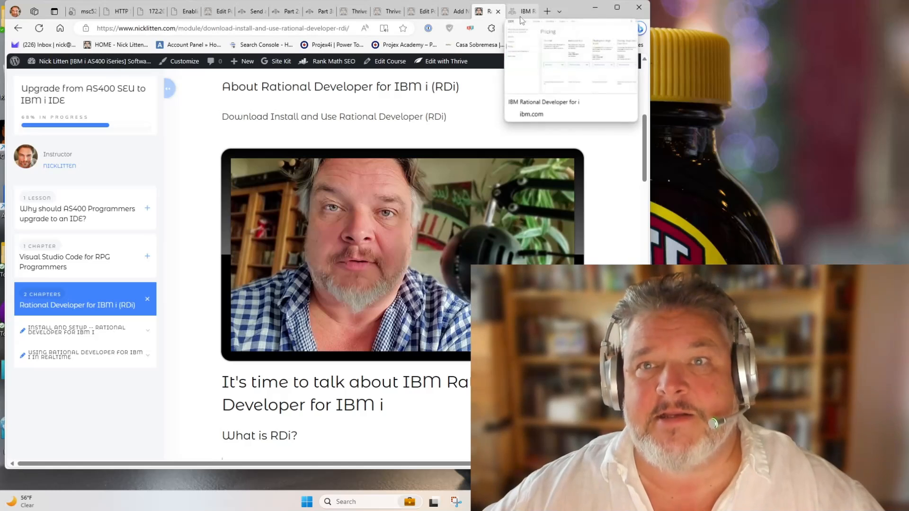
# View the IBM Rational Developer for i pricing plans to compare licence costs
pyautogui.click(522, 11)
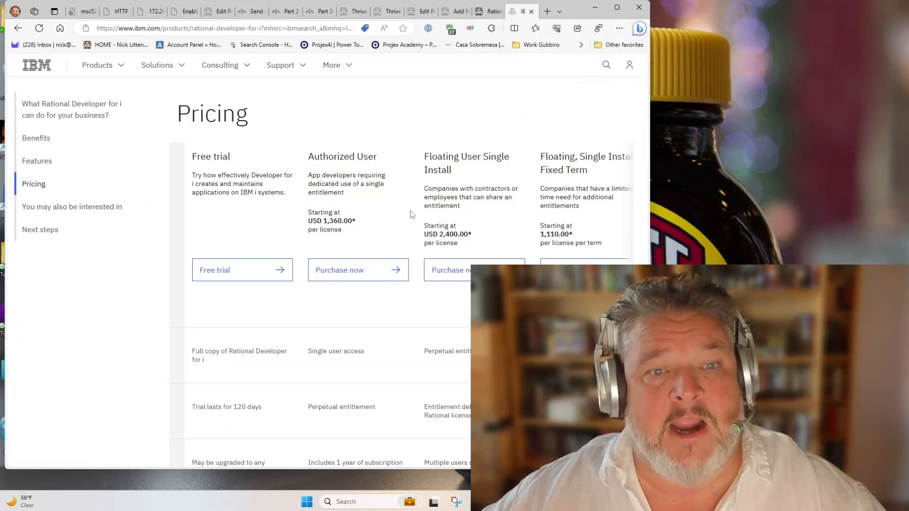
pyautogui.doubleClick(330, 221)
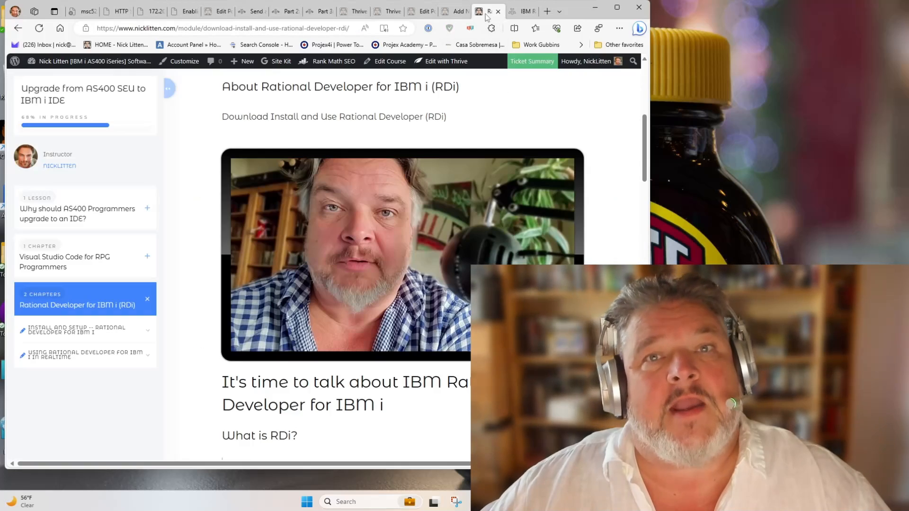
pyautogui.moveTo(94, 265)
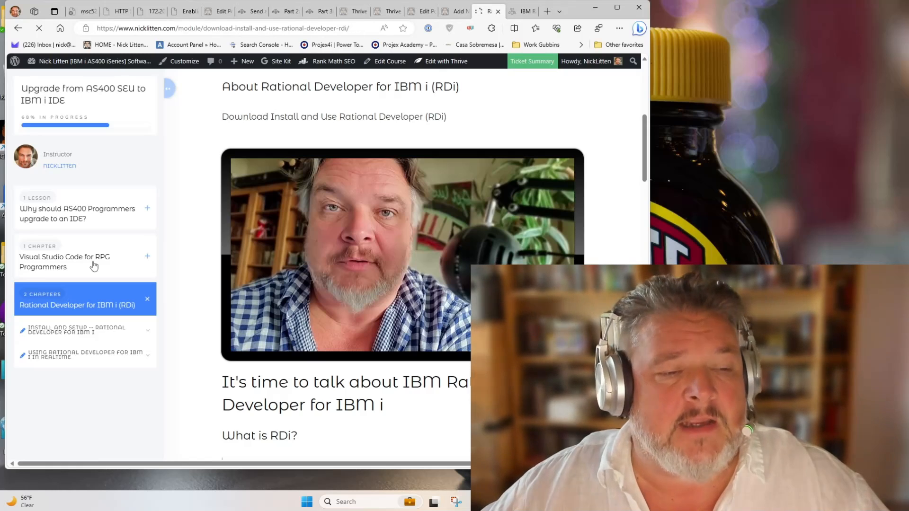
# Open the Visual Studio Code for RPG Programmers chapter to list its four lessons
pyautogui.click(65, 261)
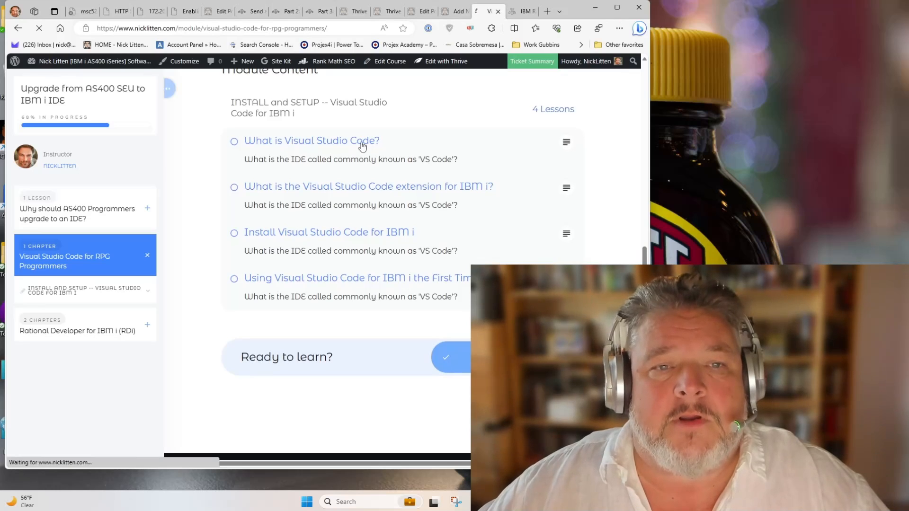
# Open the 'What is Visual Studio Code?' lesson and scroll toward its extensions section
pyautogui.click(311, 140)
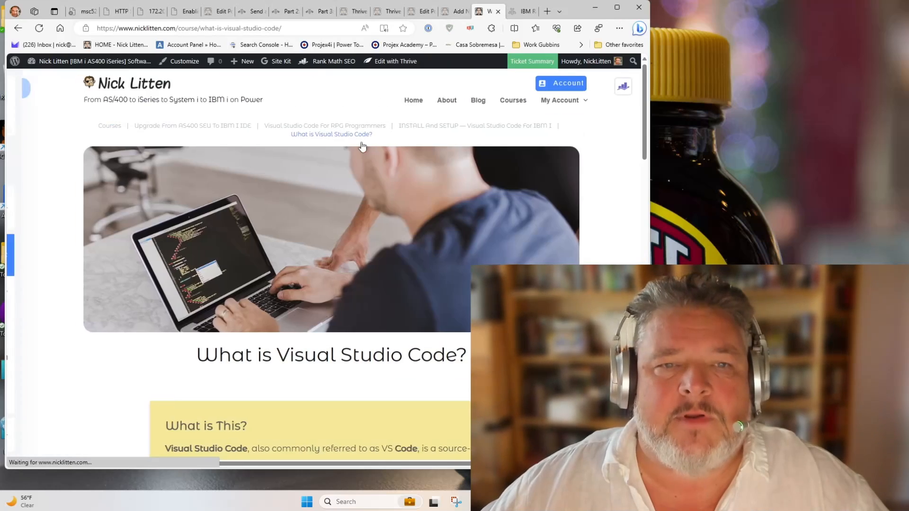
pyautogui.scroll(-3)
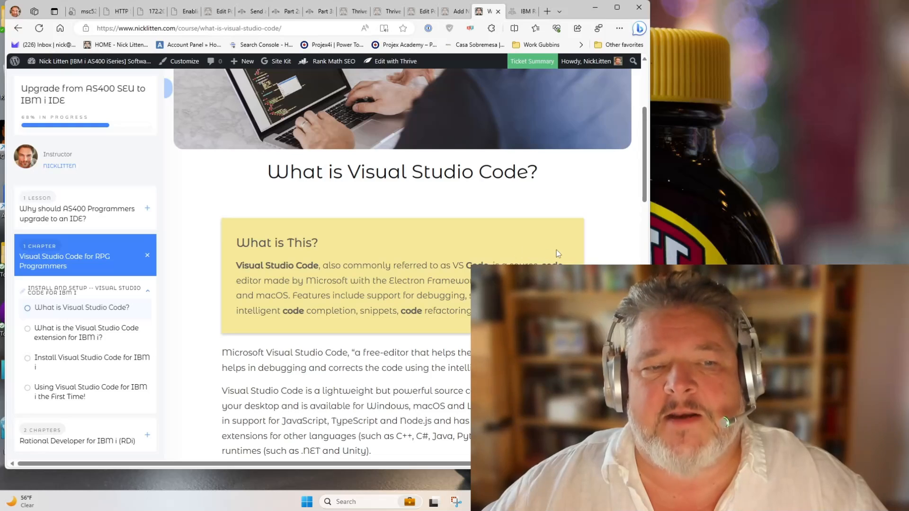
pyautogui.scroll(-3)
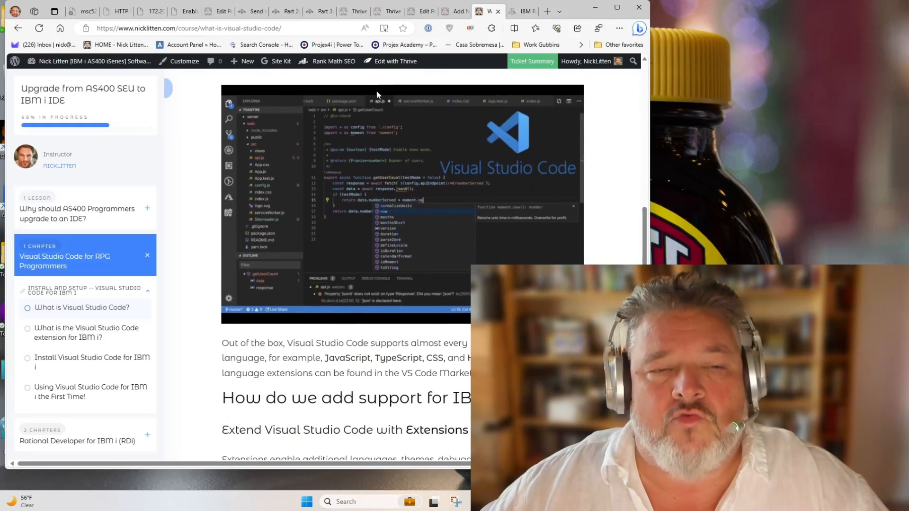
pyautogui.moveTo(398, 220)
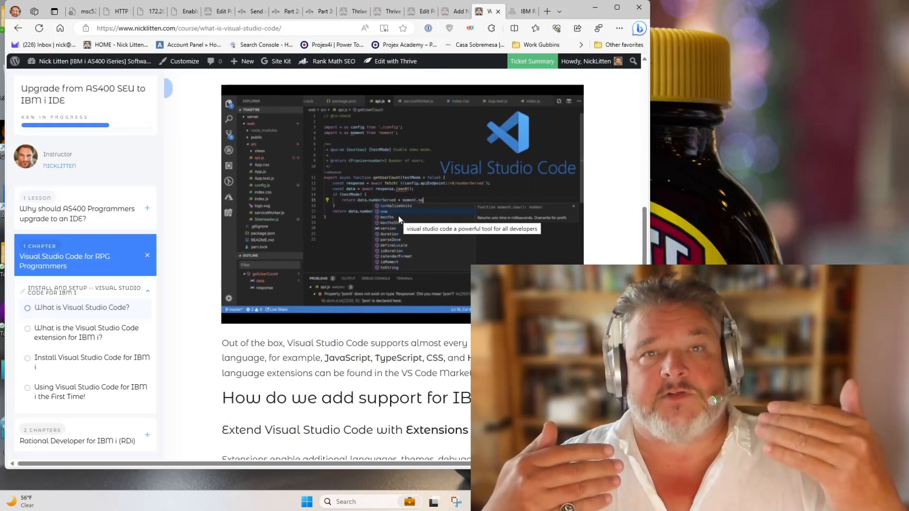